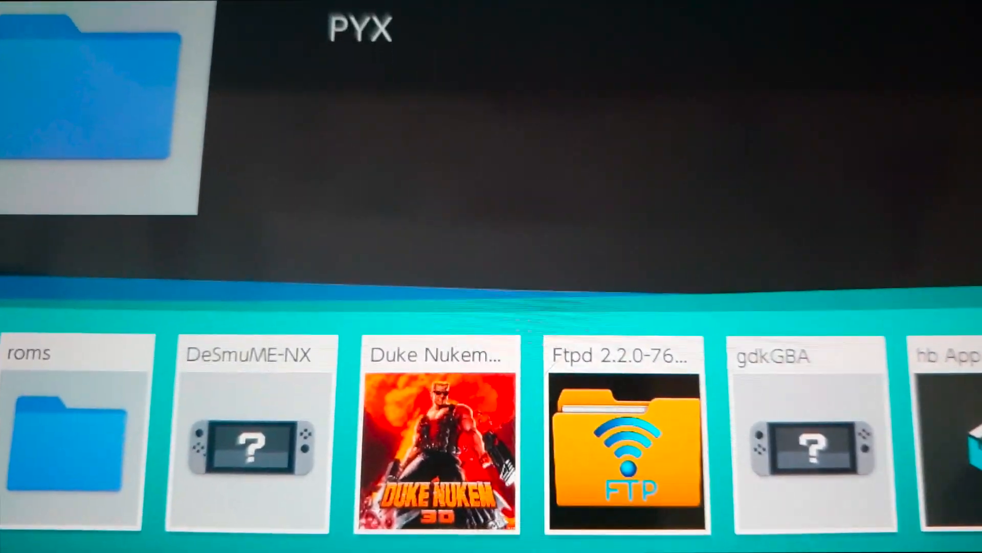
{"action": "scroll", "scroll_direction": "right", "scroll_amount": 3}
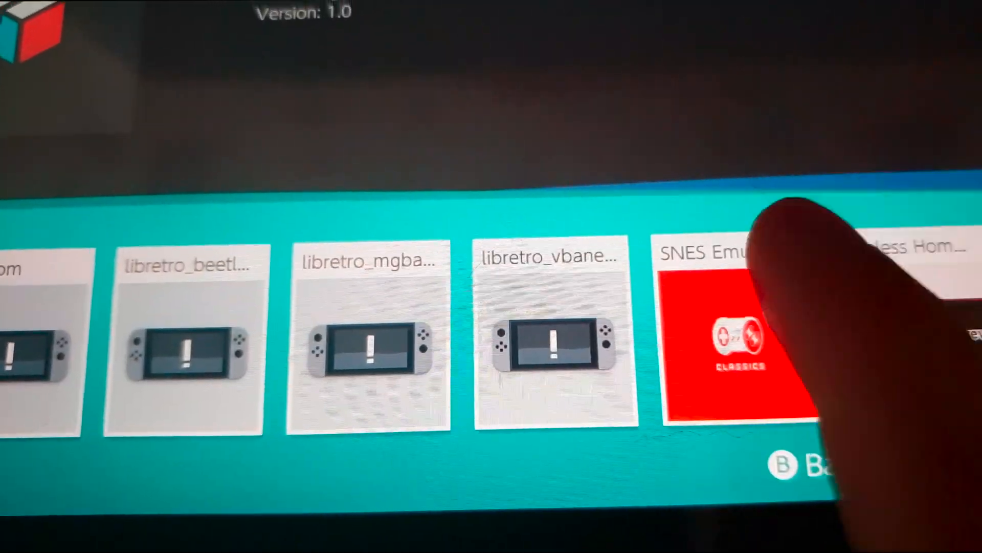